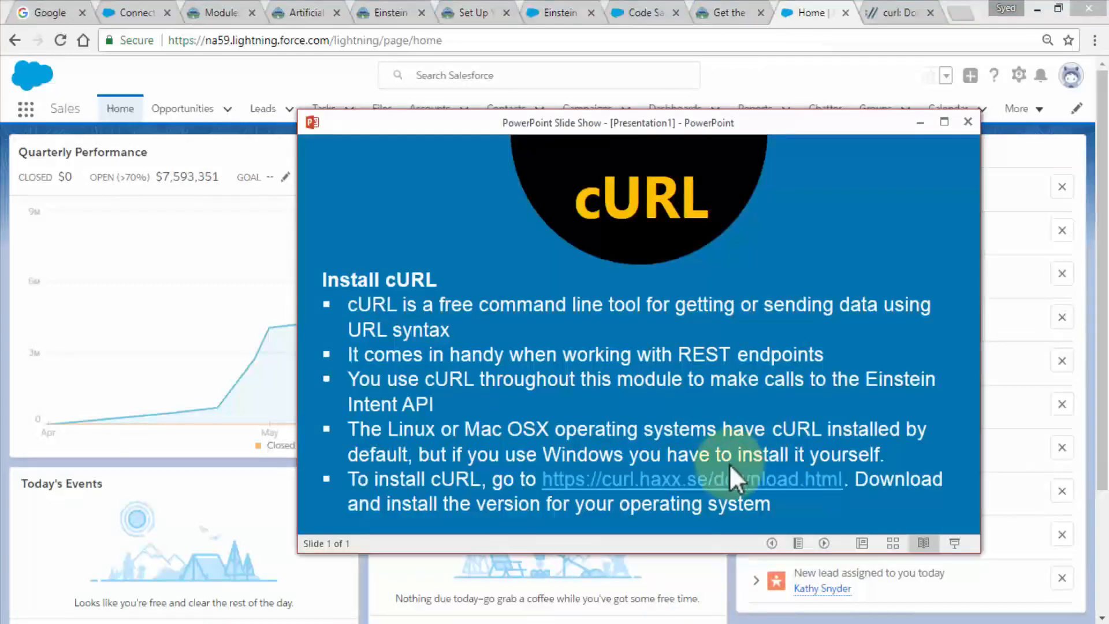
mouse_move(944, 252)
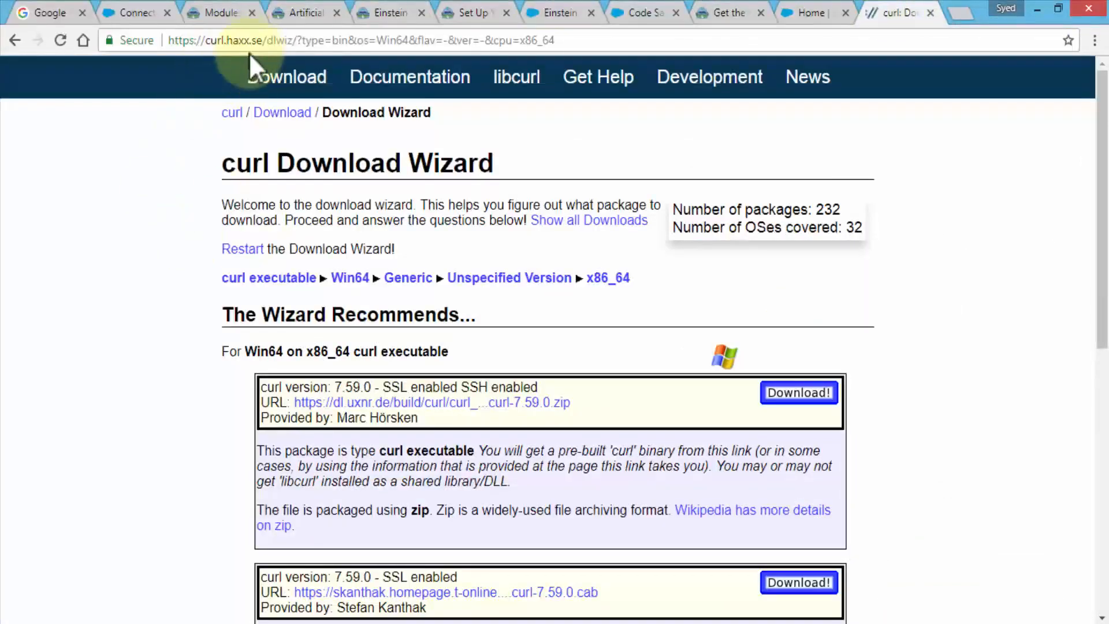
click(354, 40)
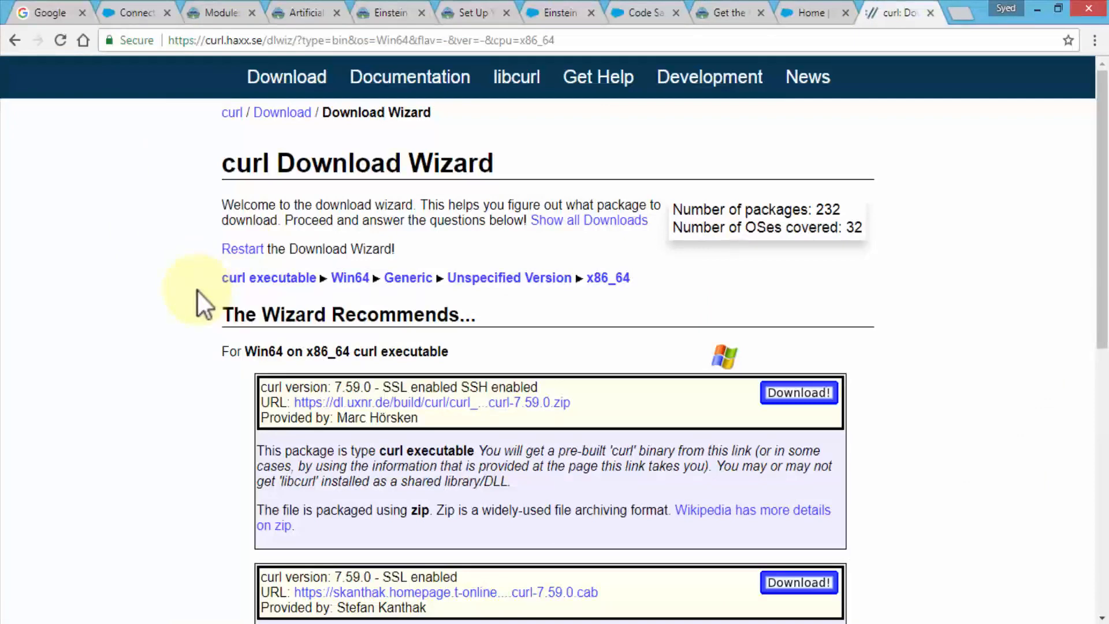
mouse_move(566, 305)
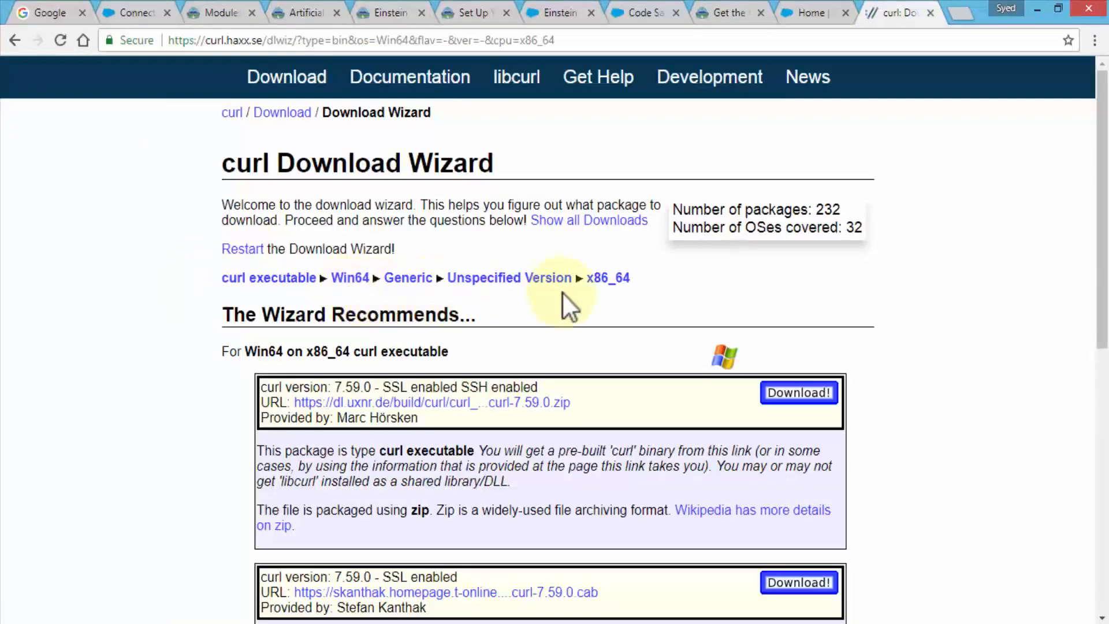
mouse_move(610, 300)
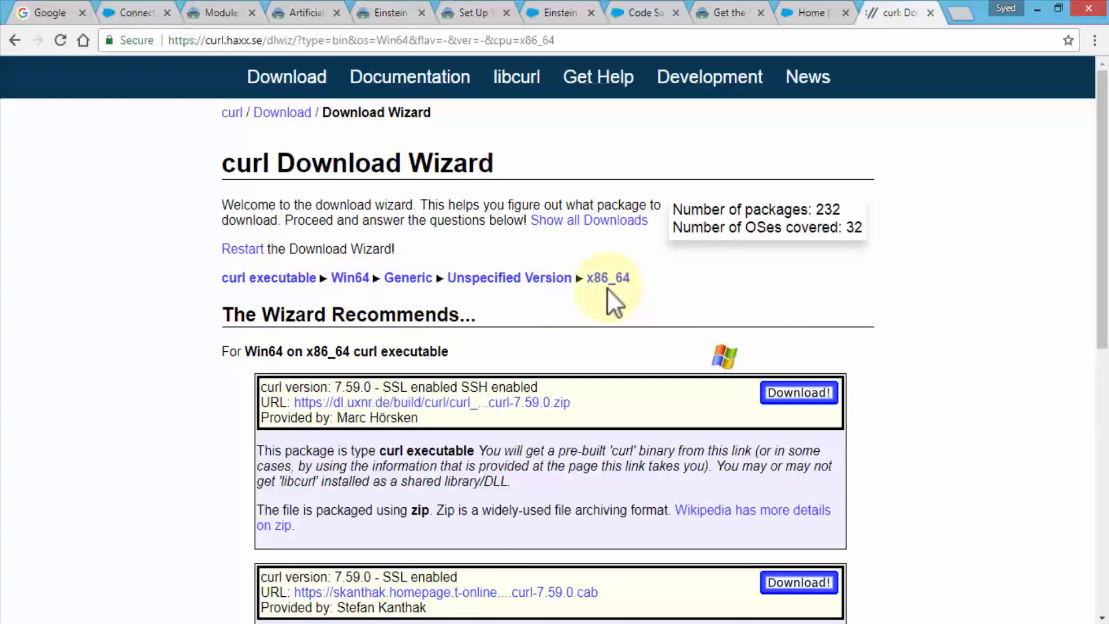
mouse_move(721, 293)
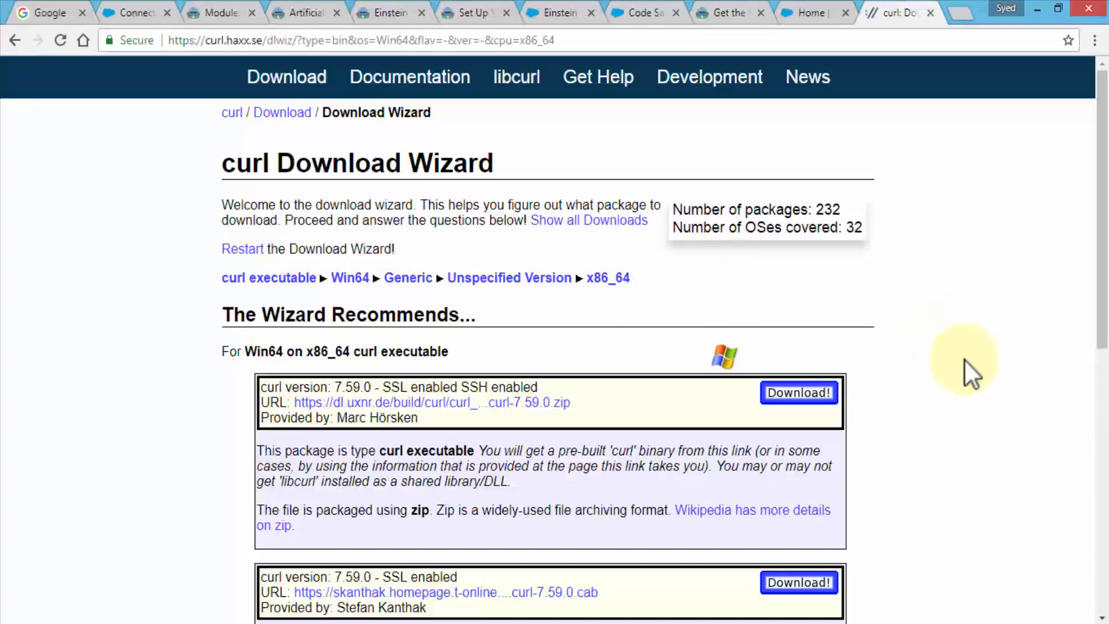
mouse_move(962, 364)
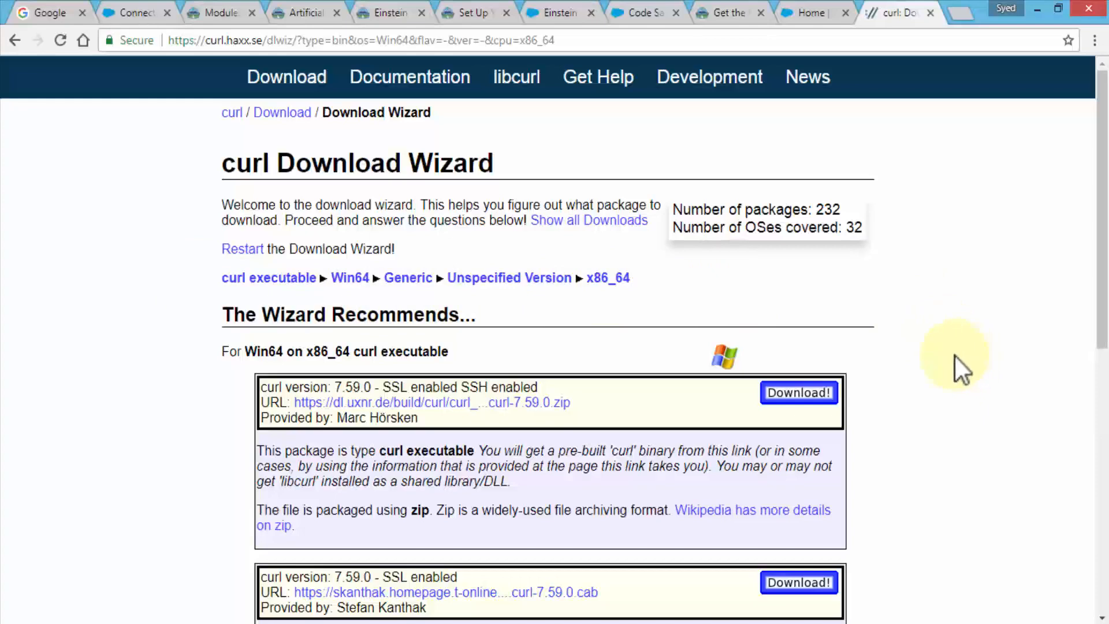
scroll(down, 3)
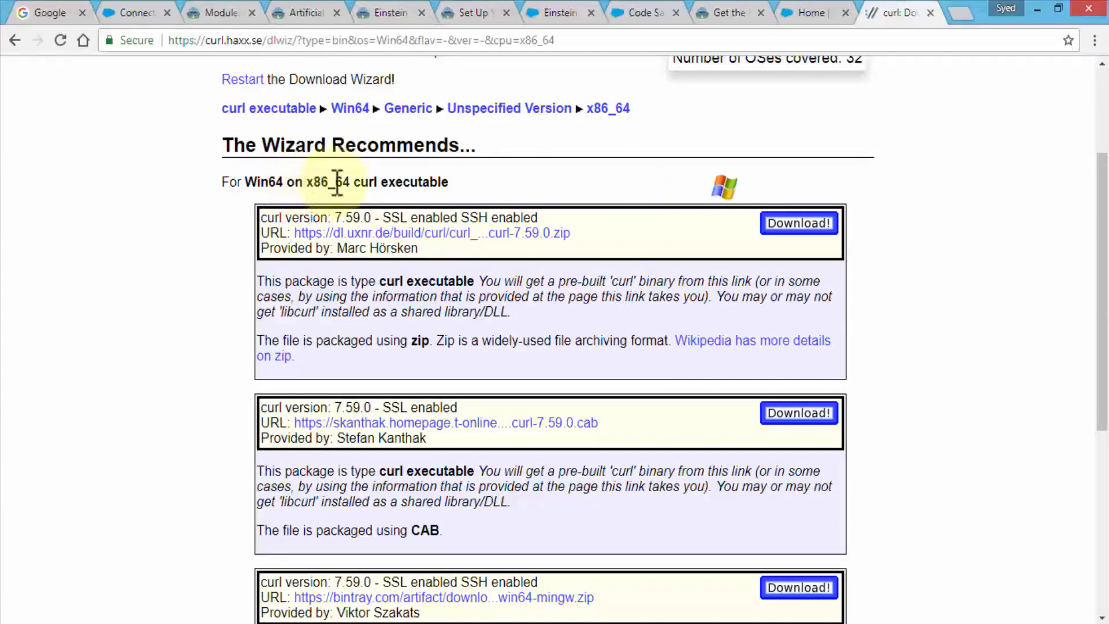
mouse_move(973, 276)
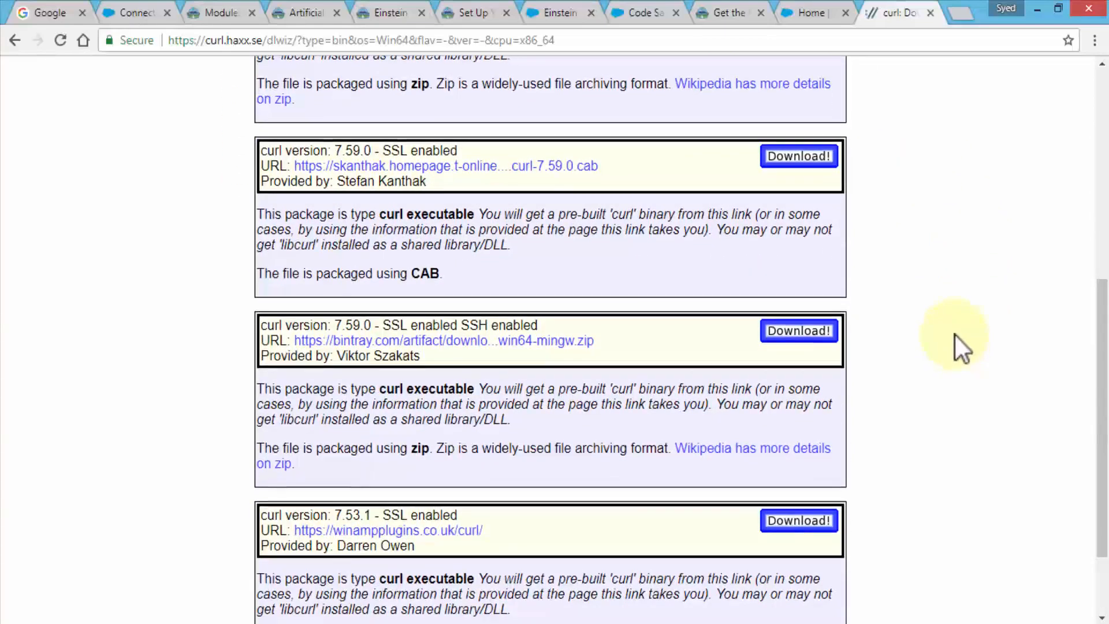
scroll(up, 3)
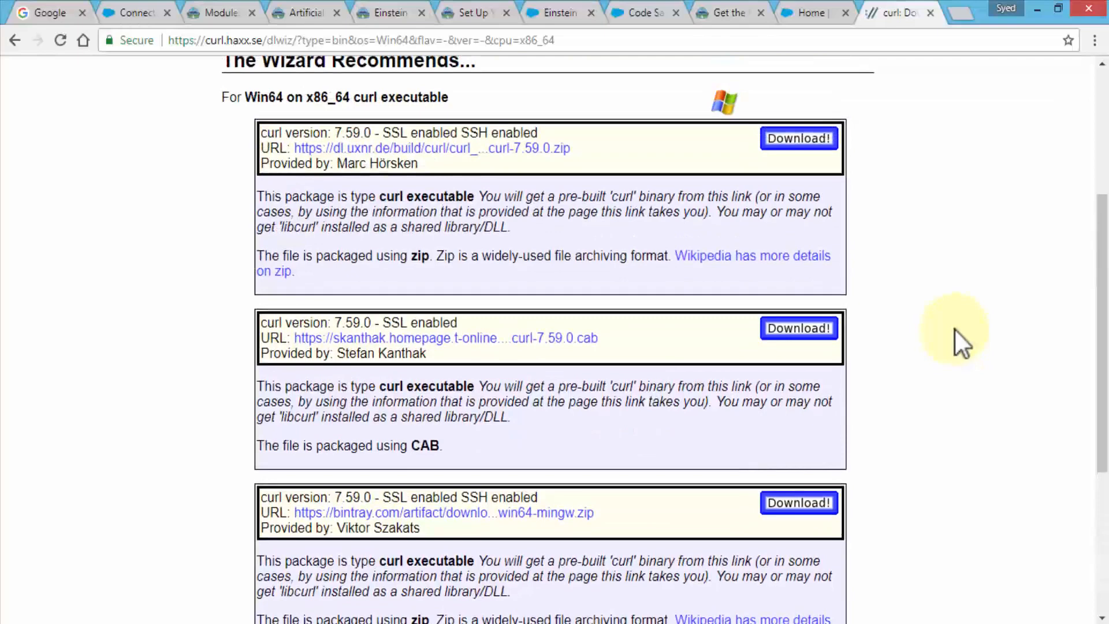
mouse_move(450, 148)
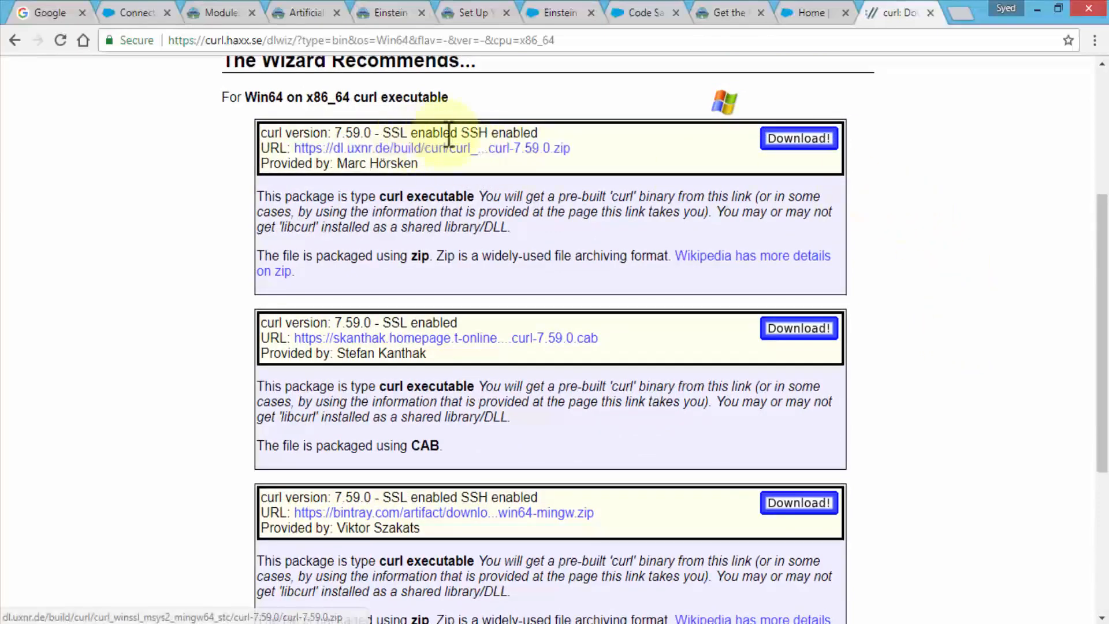
mouse_move(926, 304)
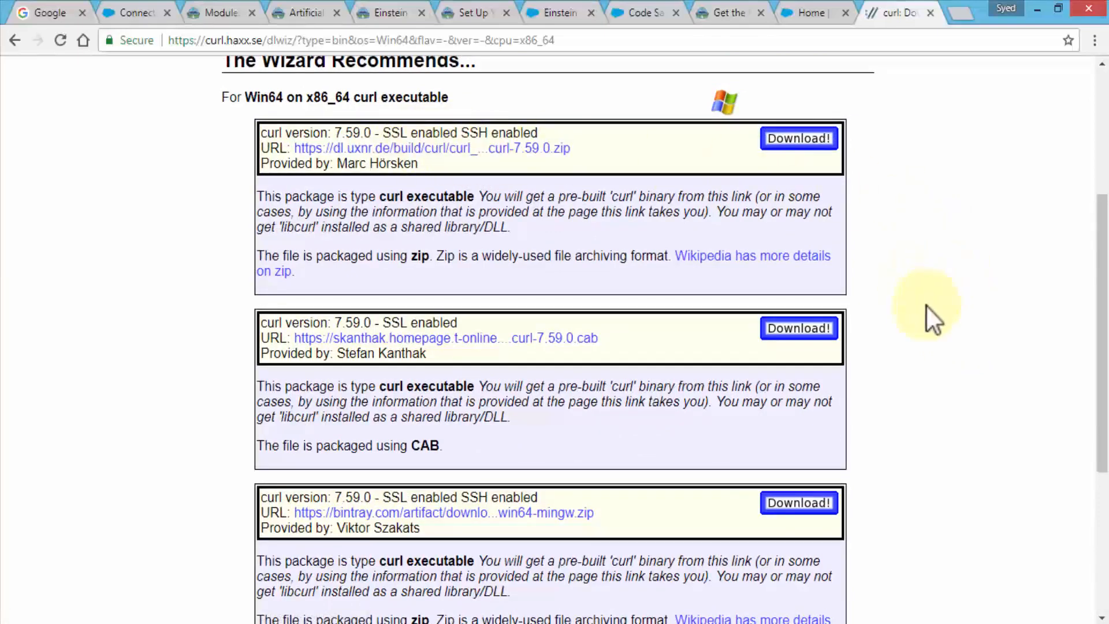
scroll(up, 3)
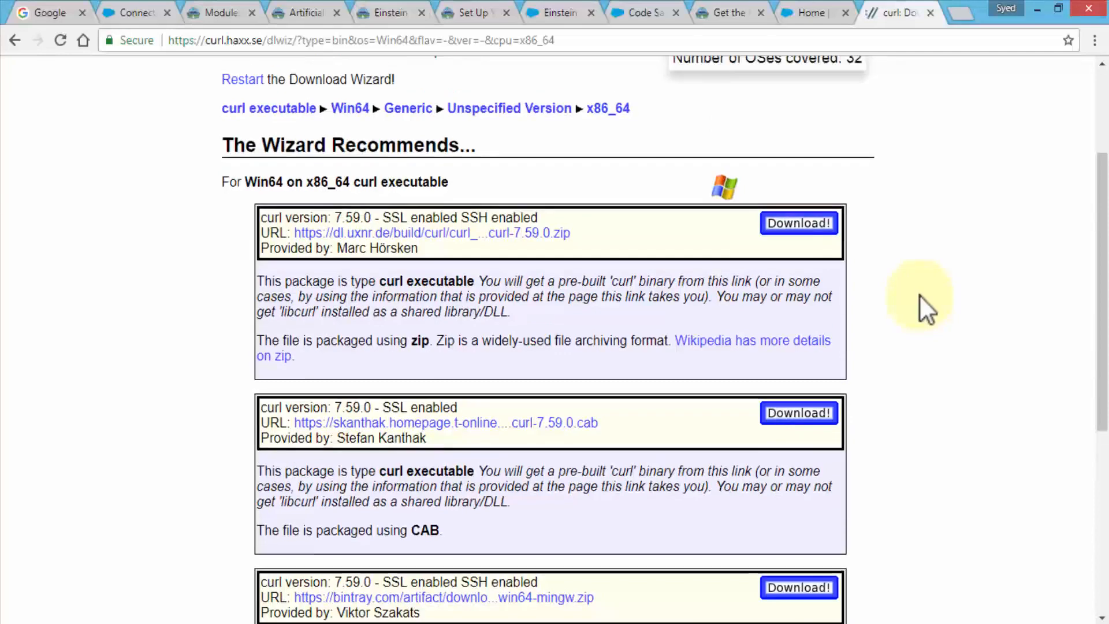